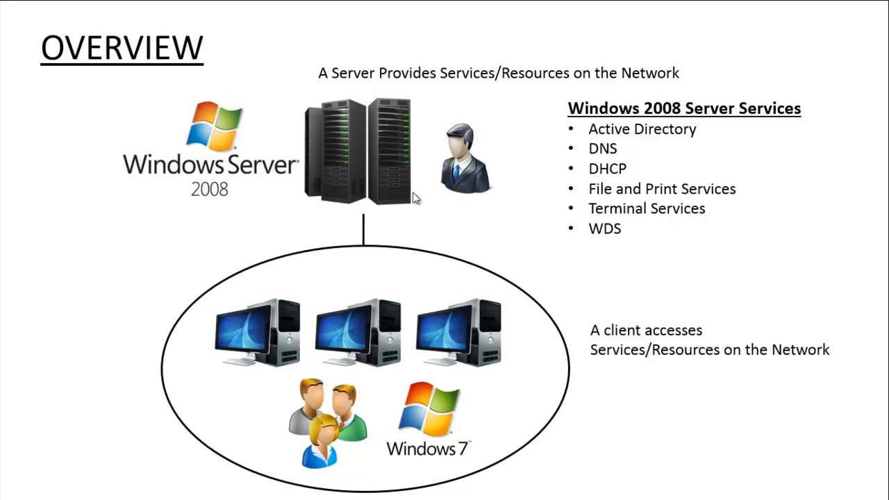
mouse_move(283, 73)
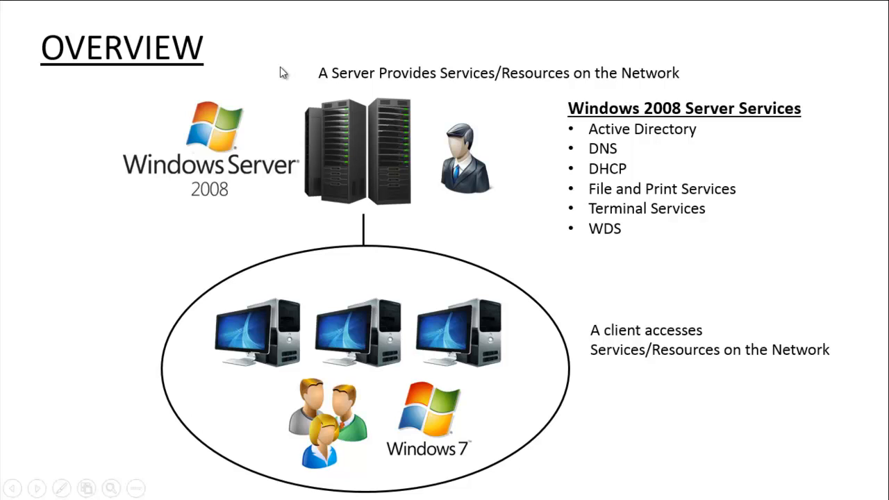
mouse_move(235, 134)
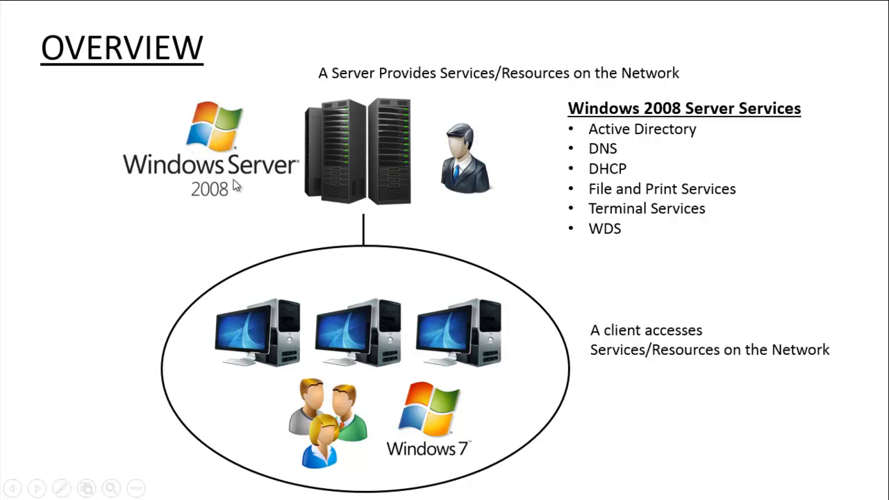
mouse_move(659, 102)
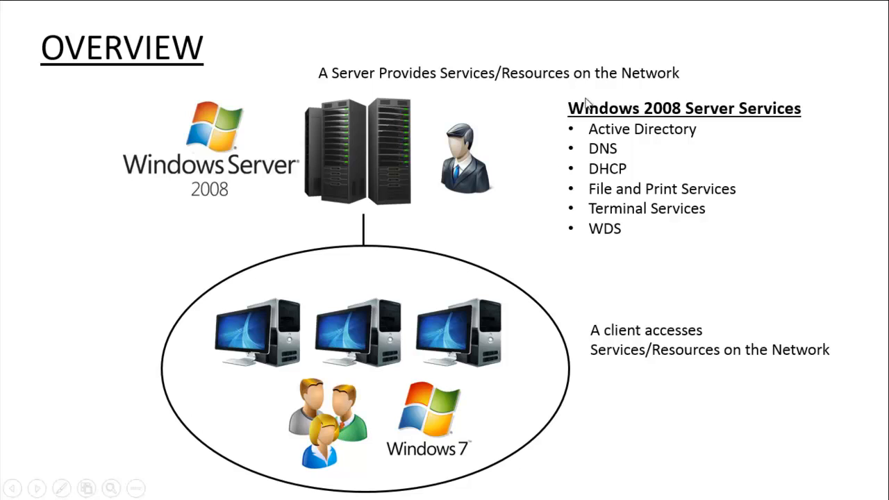
mouse_move(332, 104)
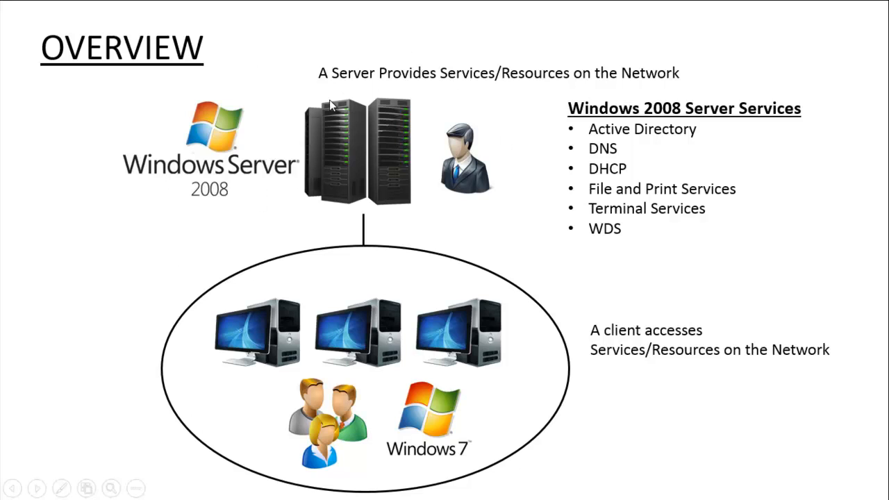
mouse_move(286, 139)
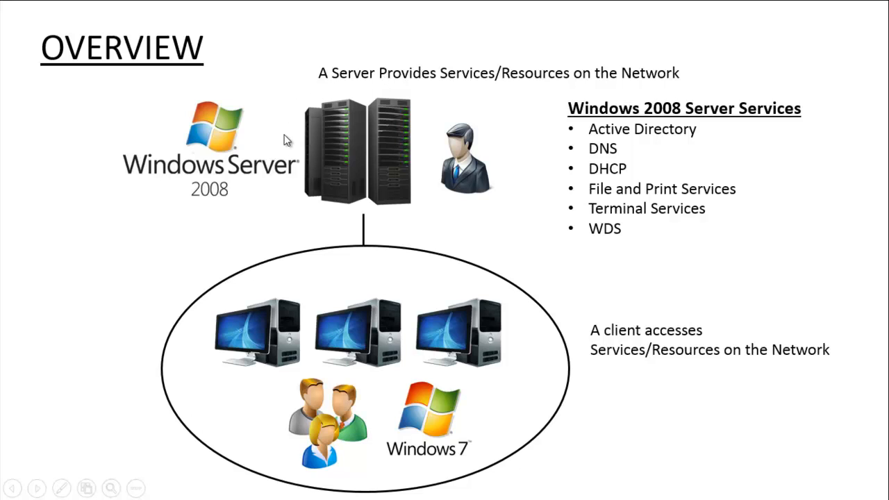
mouse_move(424, 305)
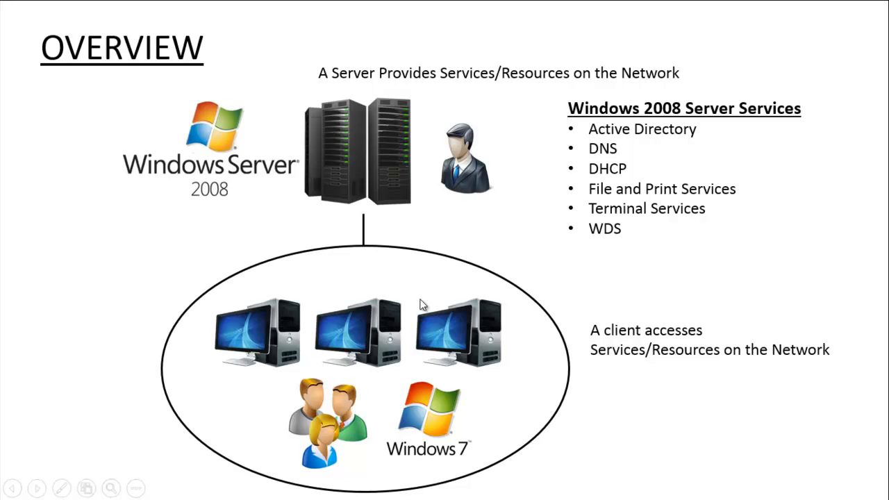
mouse_move(358, 211)
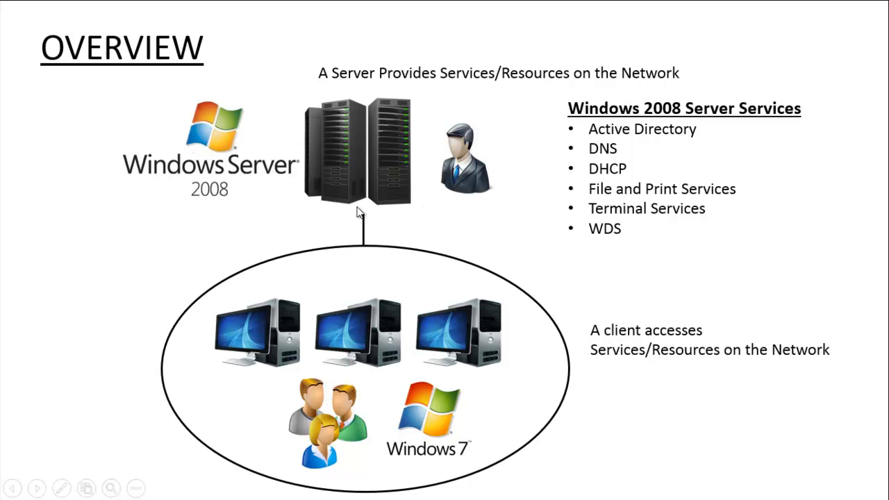
mouse_move(358, 214)
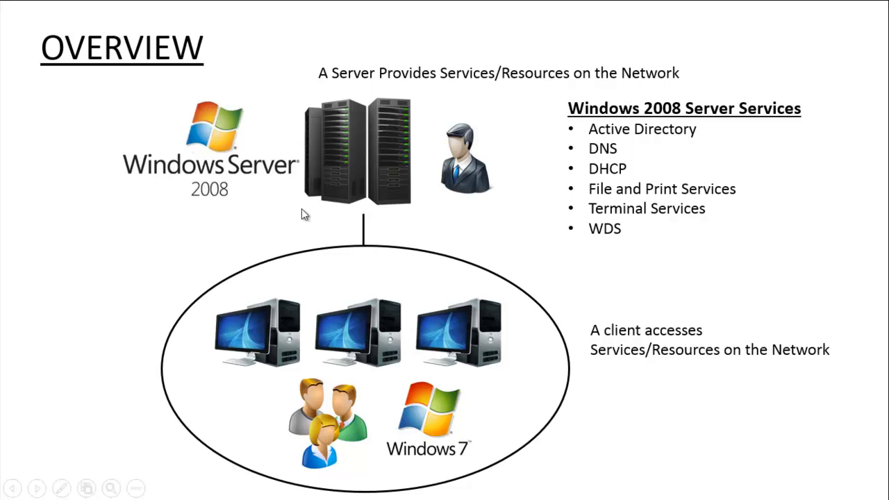
mouse_move(347, 186)
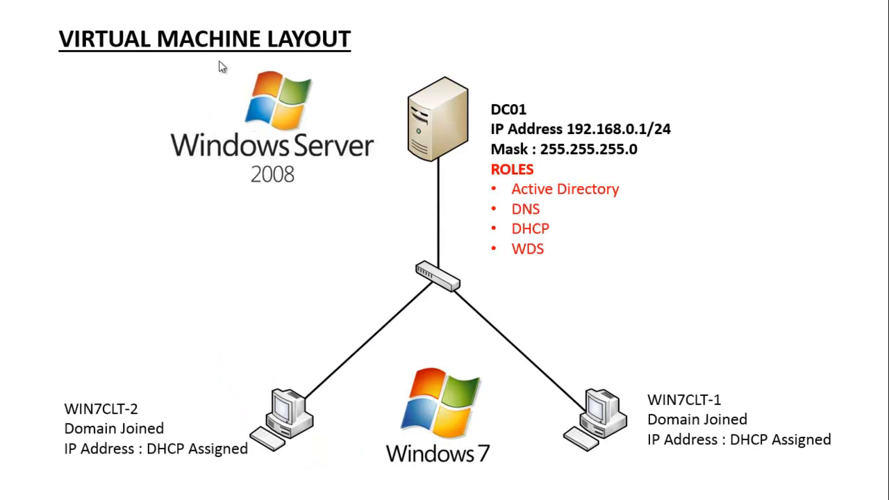
mouse_move(225, 72)
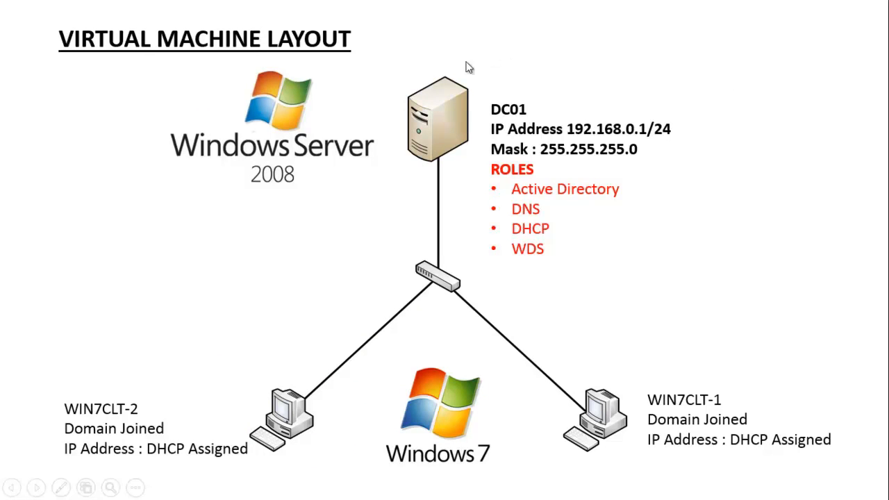
mouse_move(431, 150)
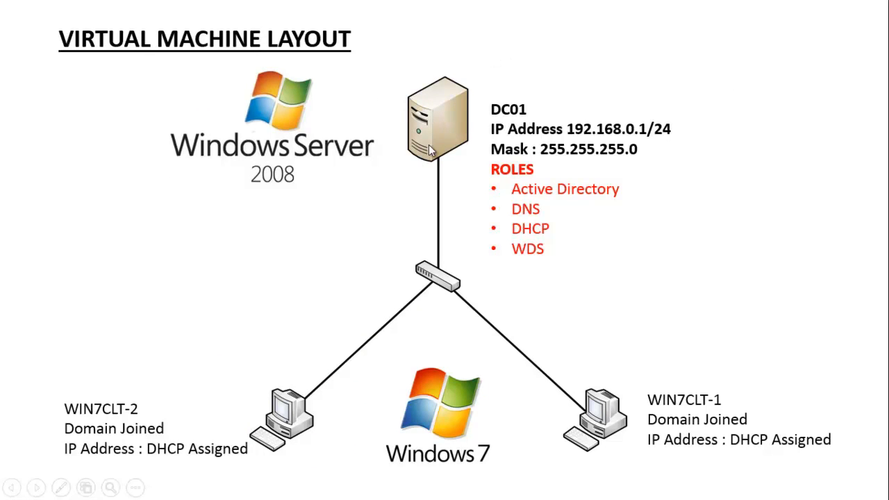
mouse_move(477, 161)
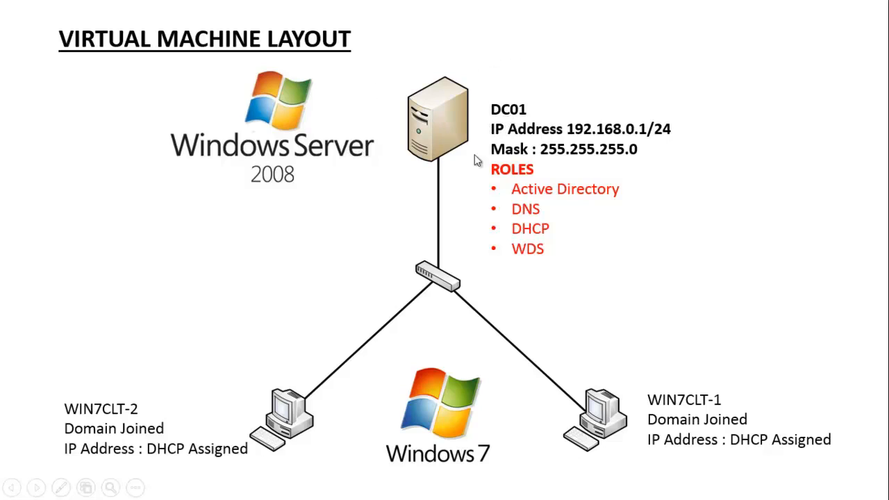
mouse_move(328, 164)
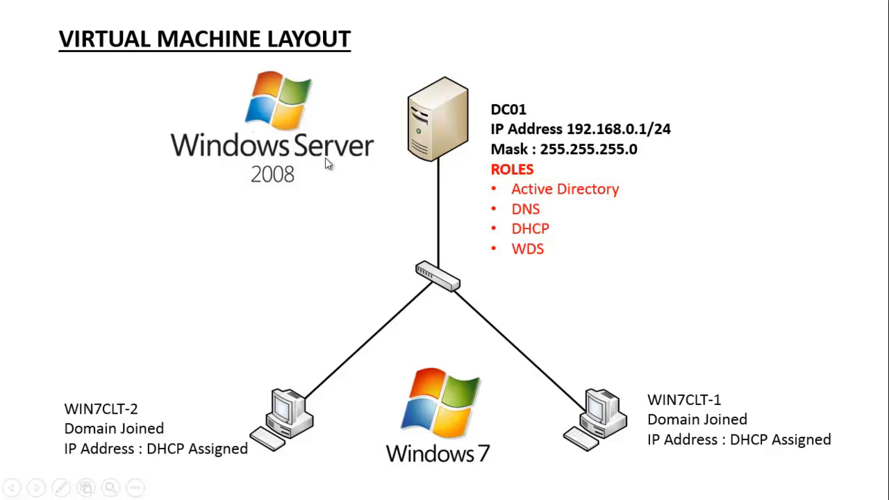
mouse_move(439, 381)
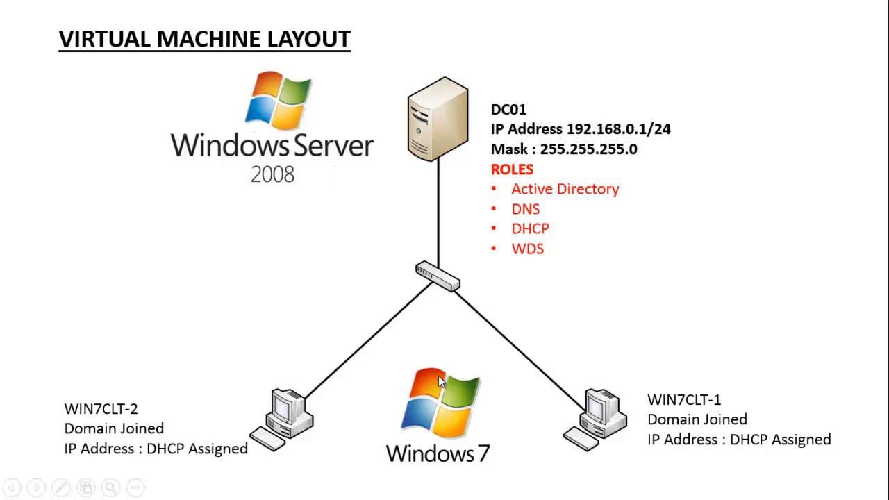
mouse_move(589, 197)
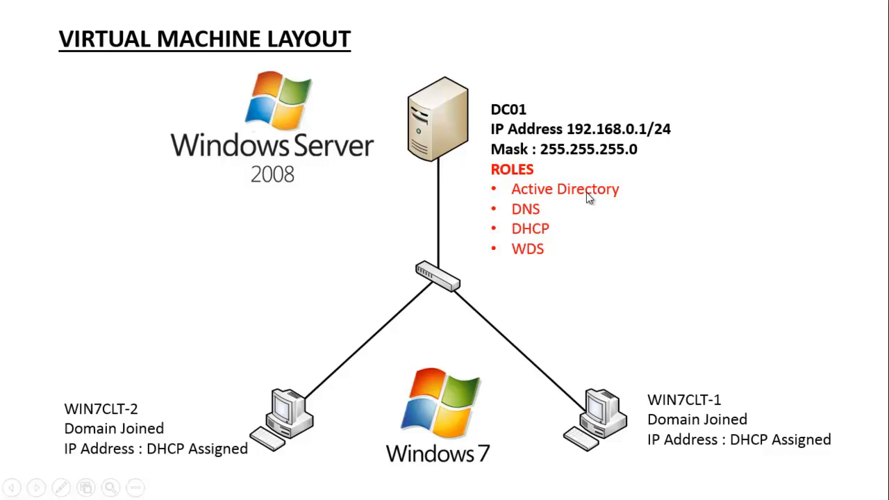
mouse_move(581, 200)
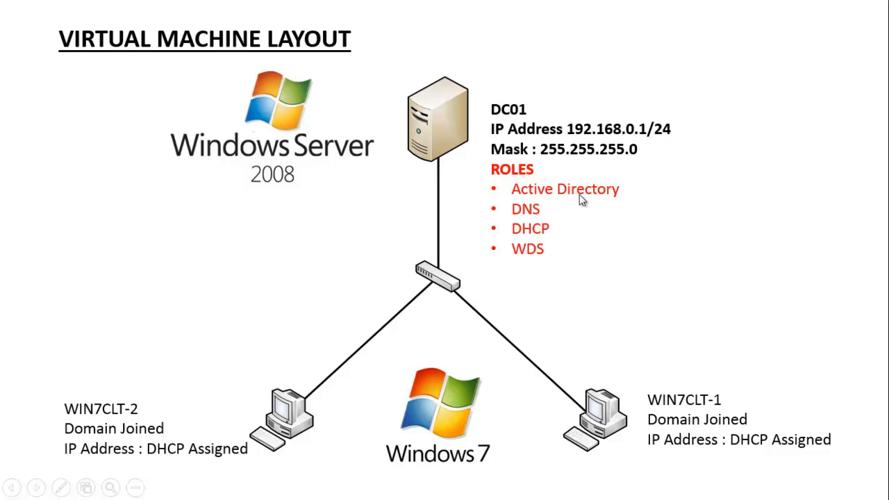
mouse_move(562, 202)
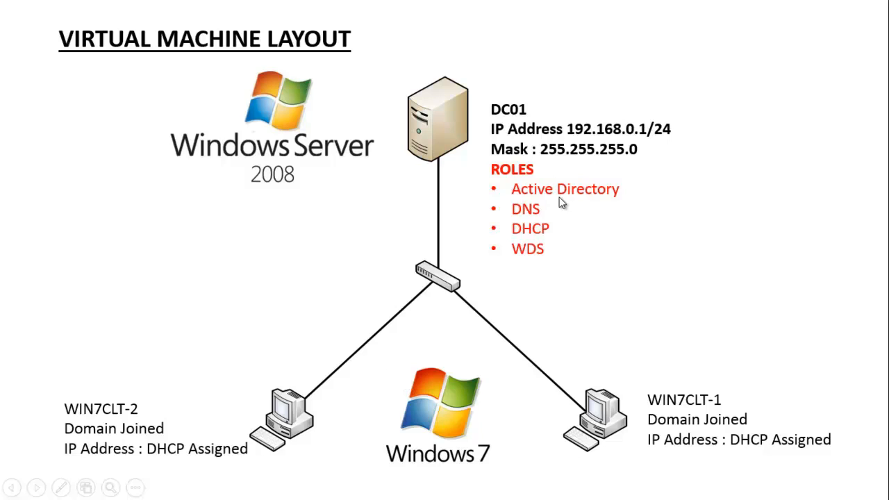
mouse_move(661, 79)
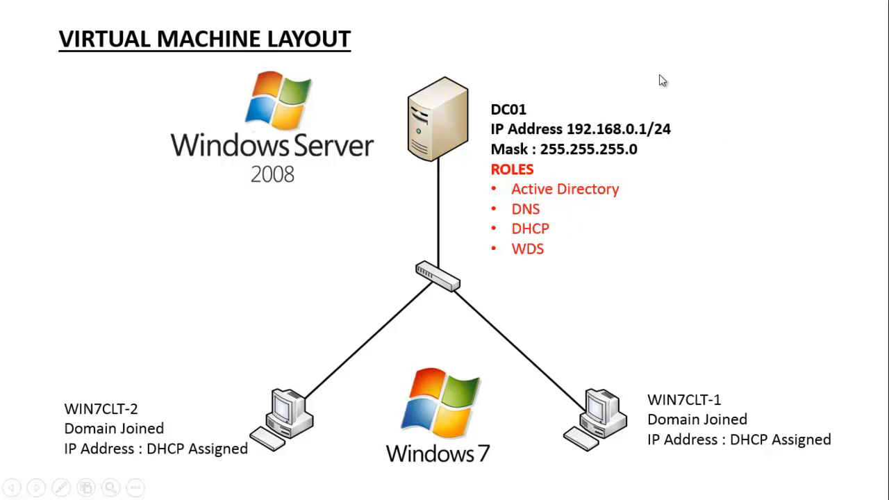
mouse_move(594, 138)
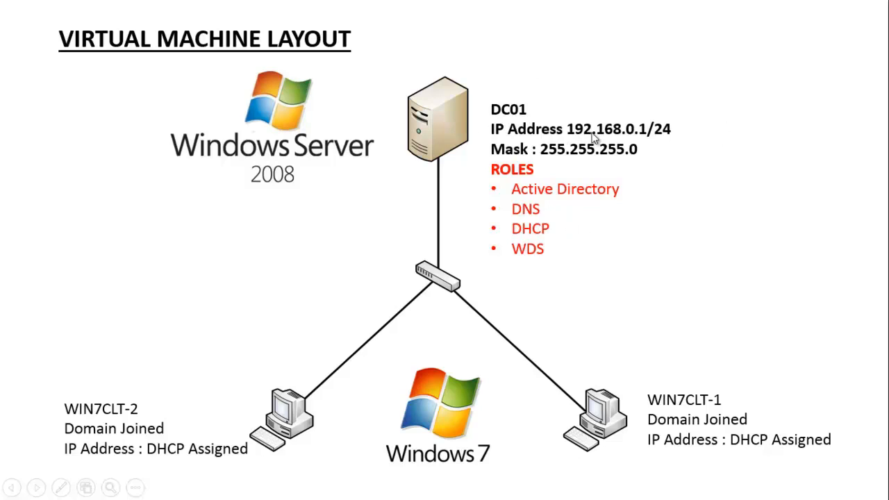
mouse_move(638, 137)
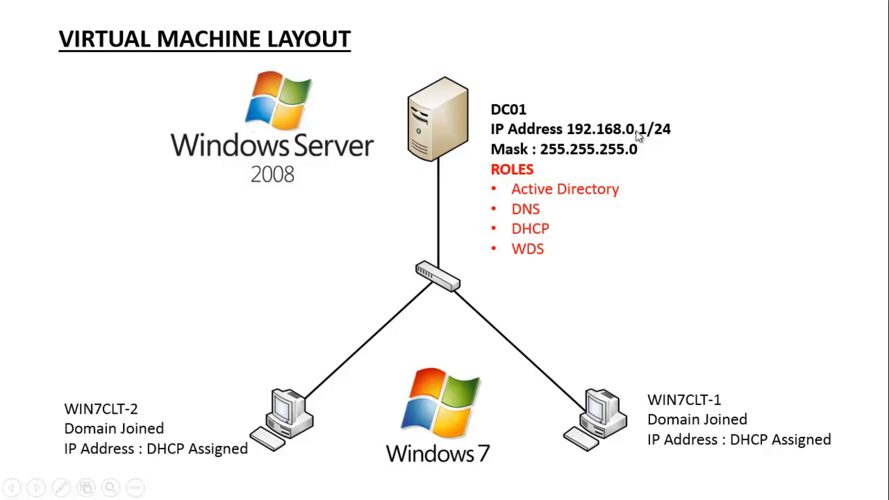
mouse_move(644, 136)
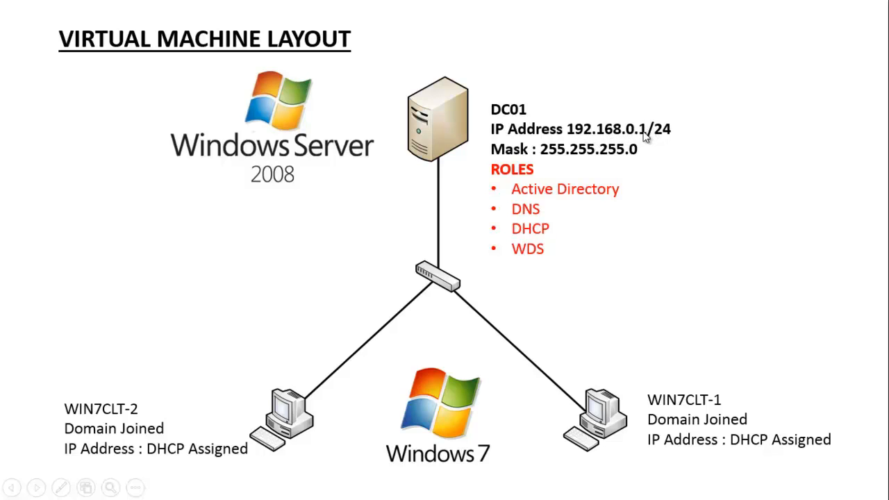
mouse_move(433, 284)
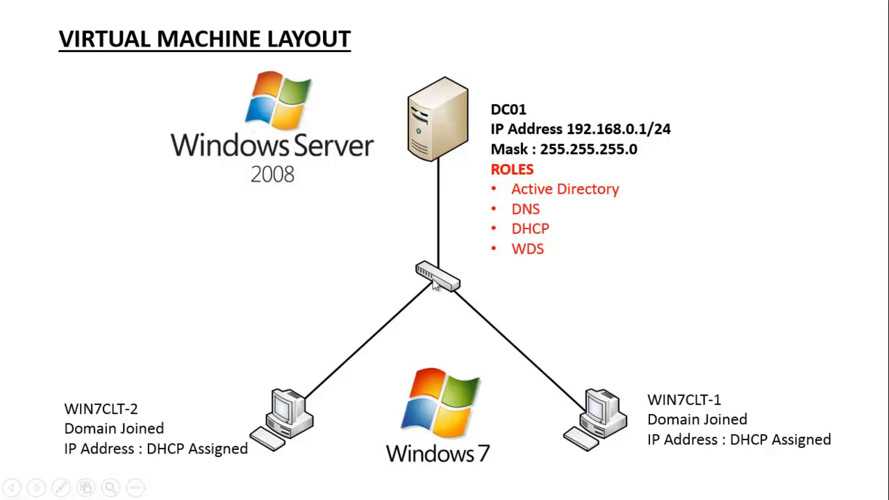
mouse_move(419, 270)
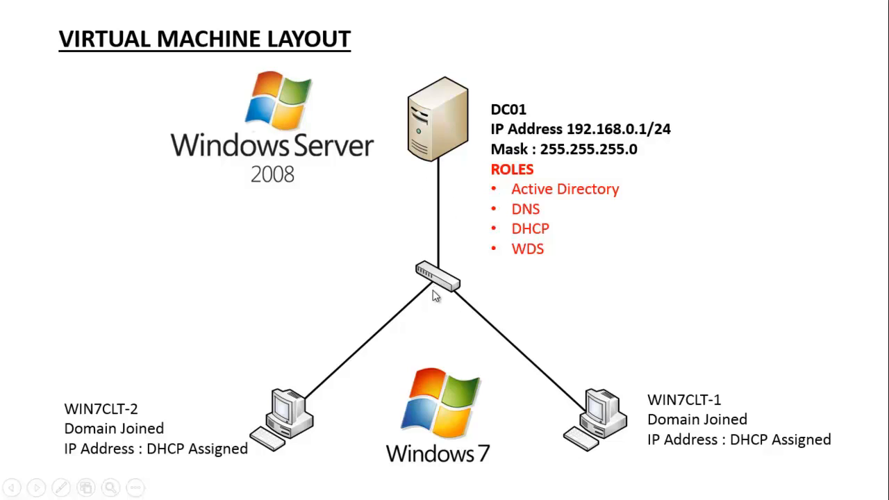
mouse_move(444, 287)
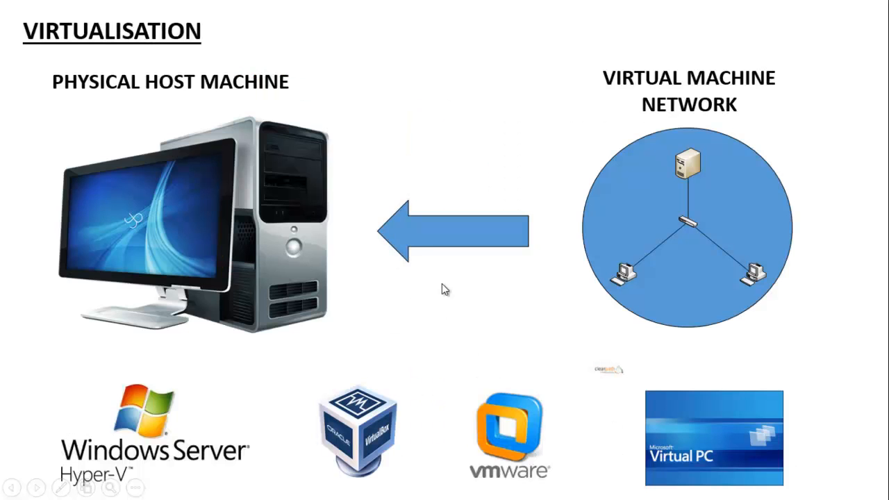
mouse_move(730, 151)
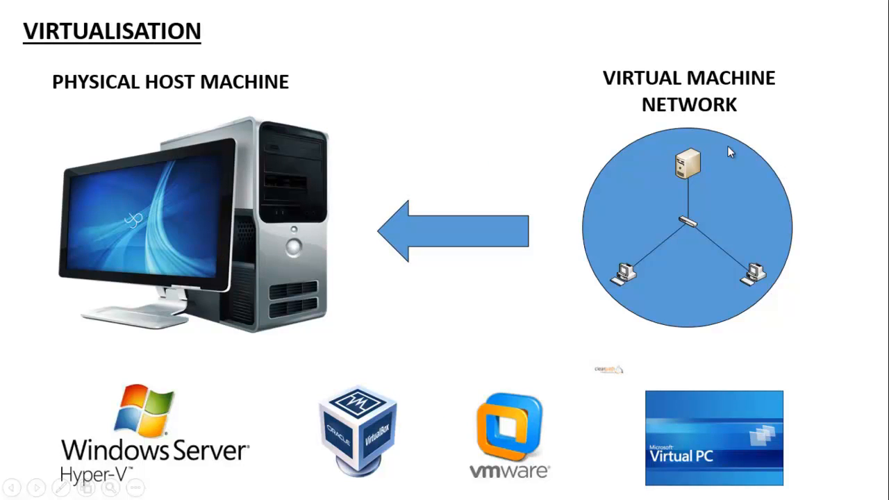
mouse_move(772, 155)
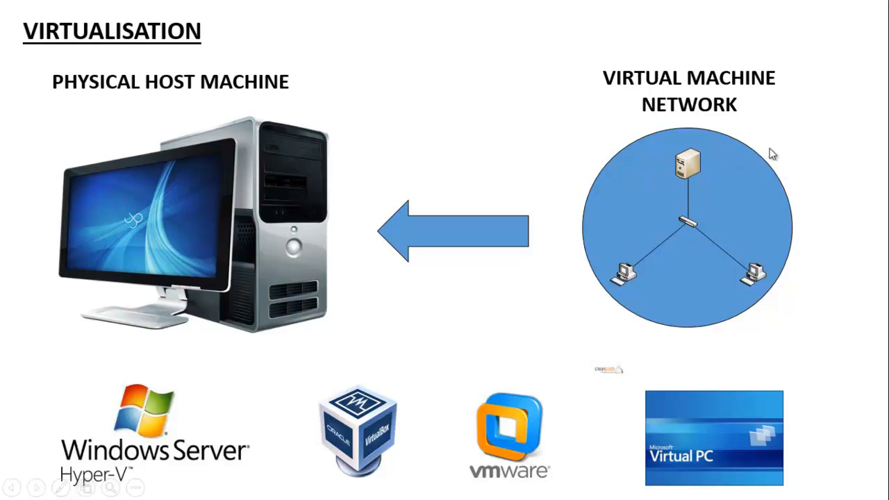
mouse_move(764, 304)
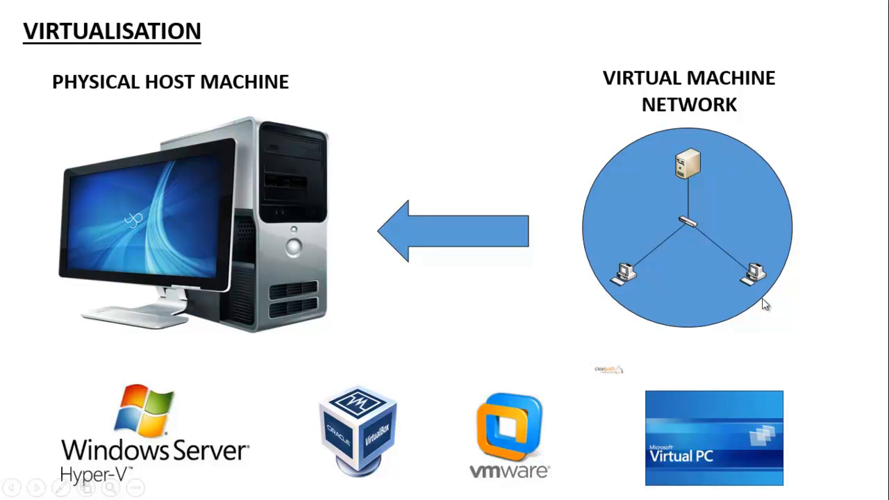
mouse_move(686, 147)
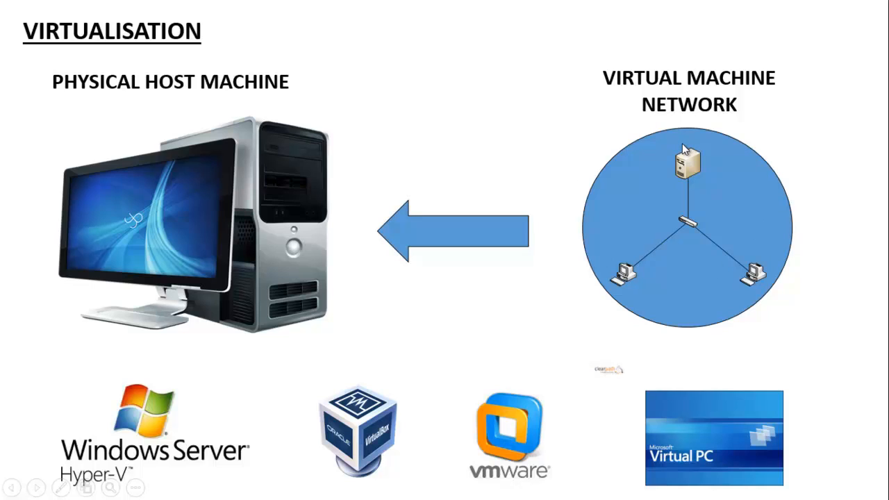
mouse_move(738, 205)
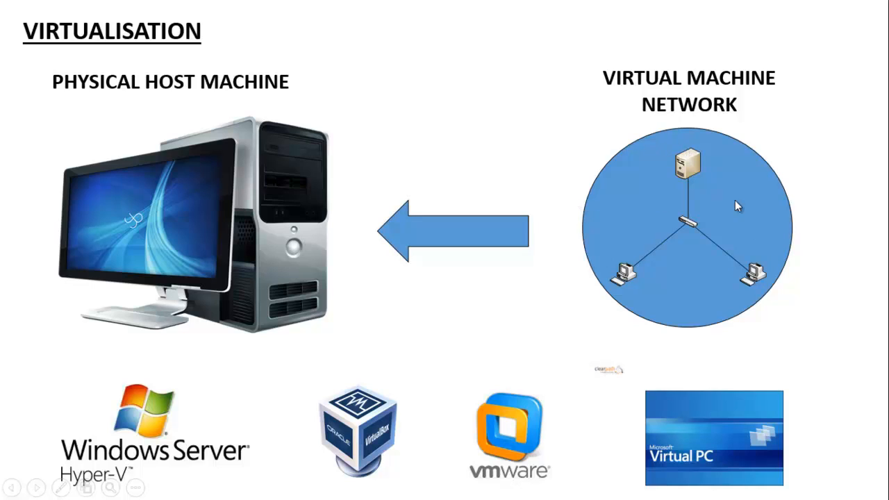
mouse_move(77, 13)
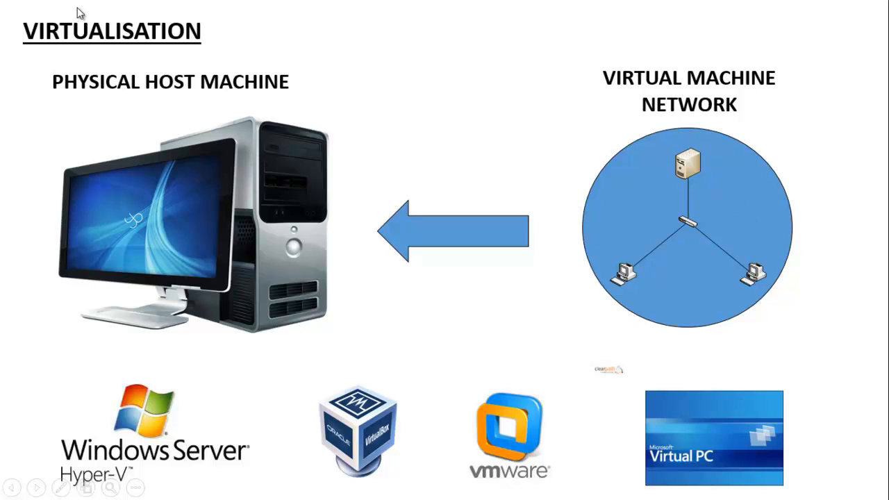
mouse_move(175, 125)
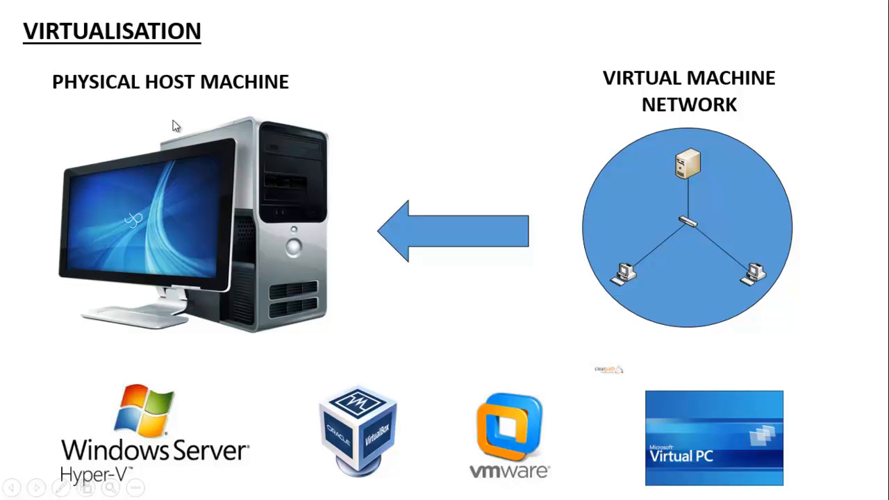
mouse_move(146, 102)
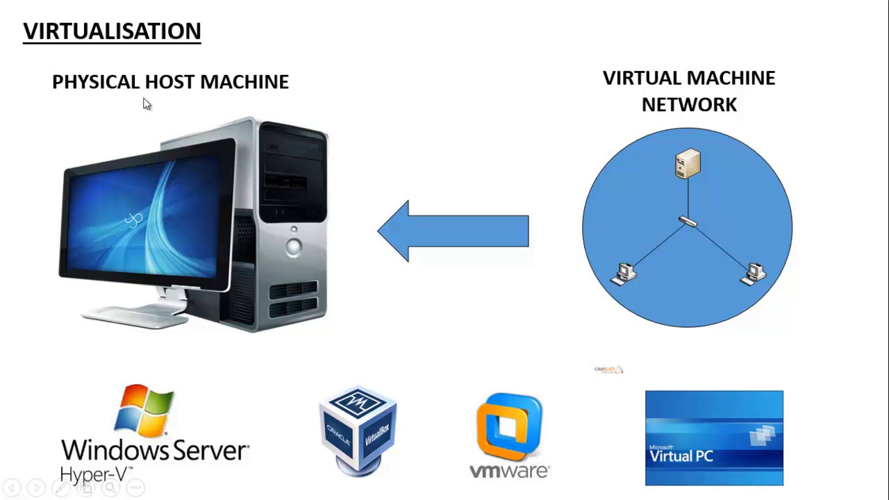
mouse_move(263, 105)
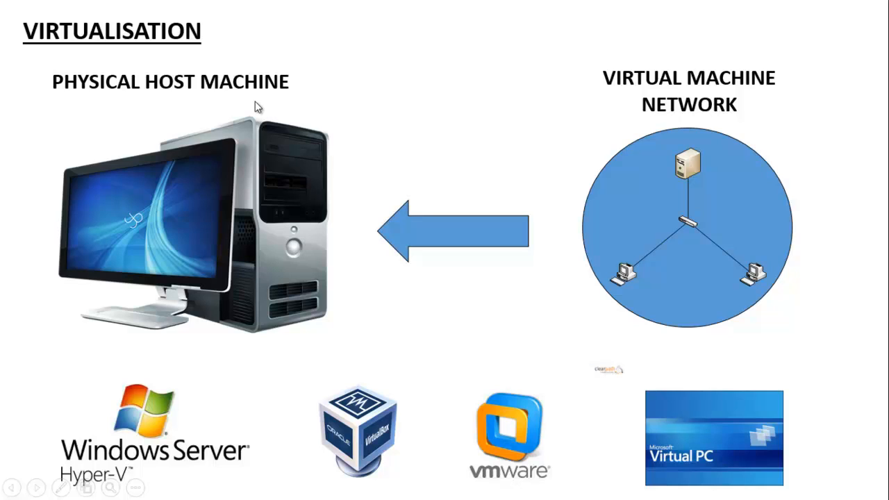
mouse_move(665, 258)
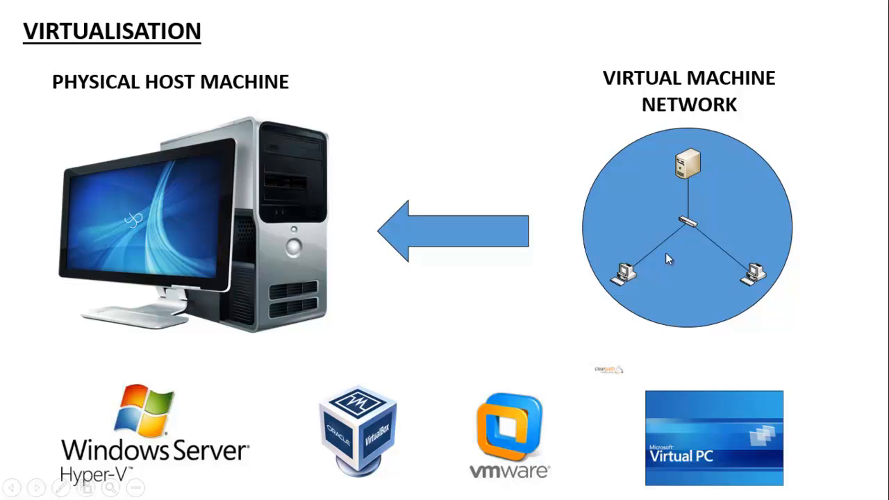
mouse_move(516, 166)
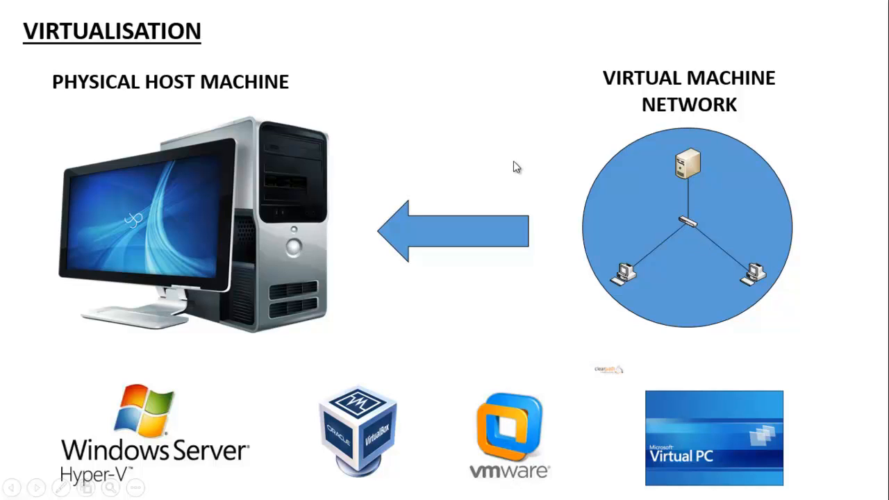
mouse_move(291, 143)
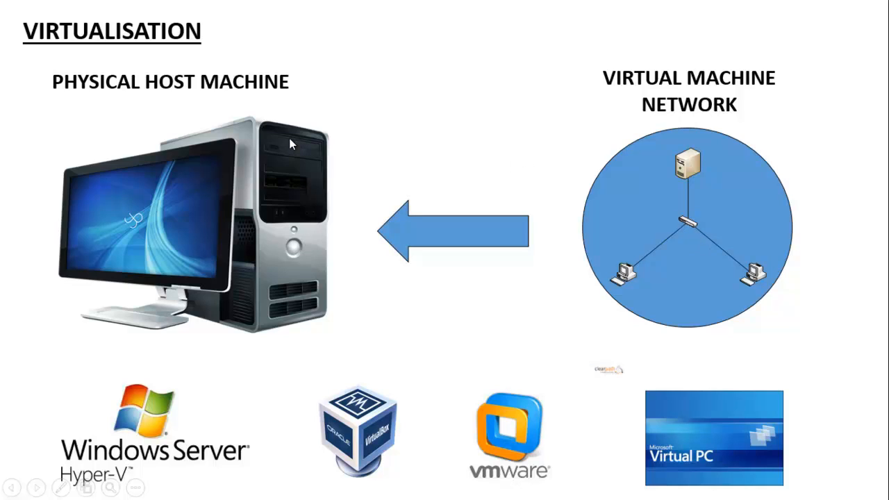
mouse_move(375, 335)
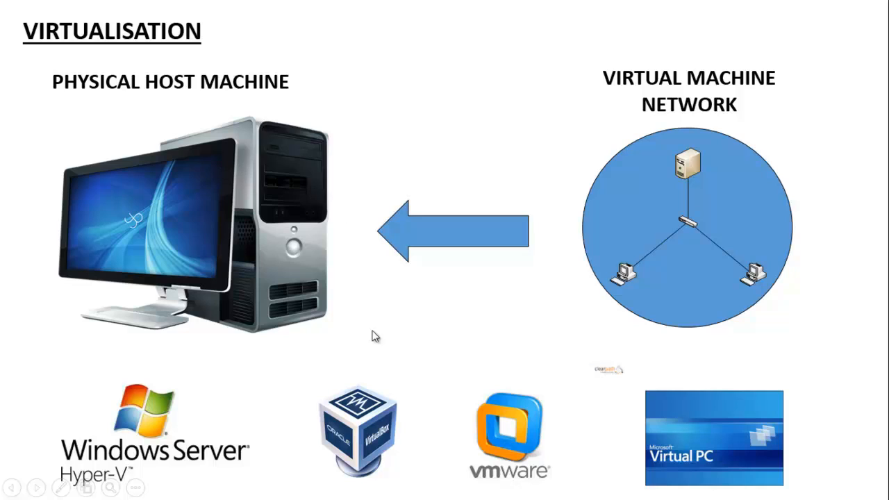
mouse_move(326, 447)
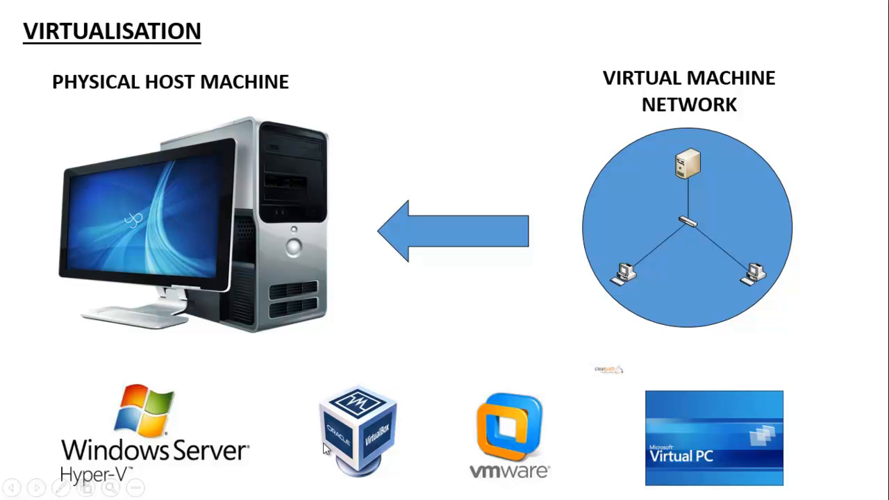
mouse_move(374, 410)
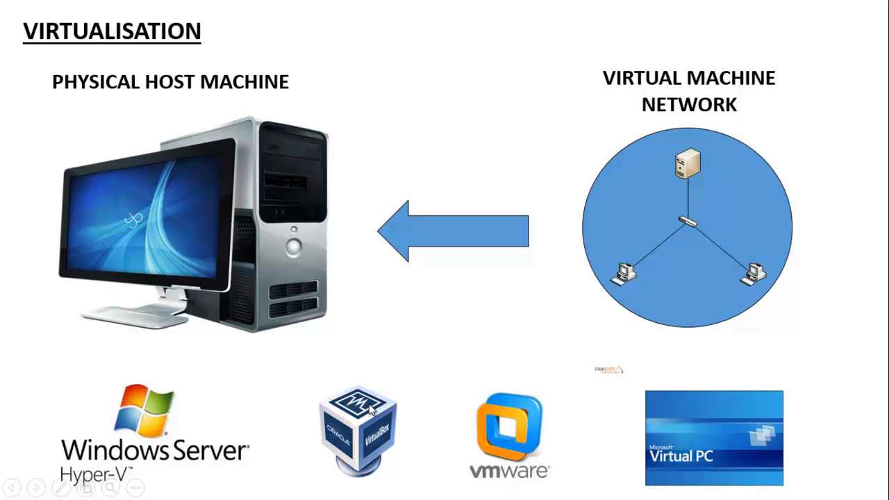
mouse_move(340, 409)
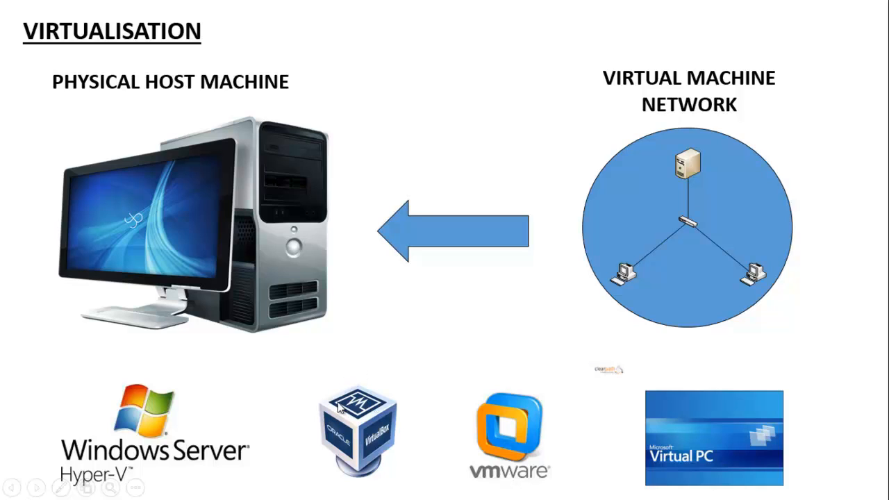
mouse_move(380, 402)
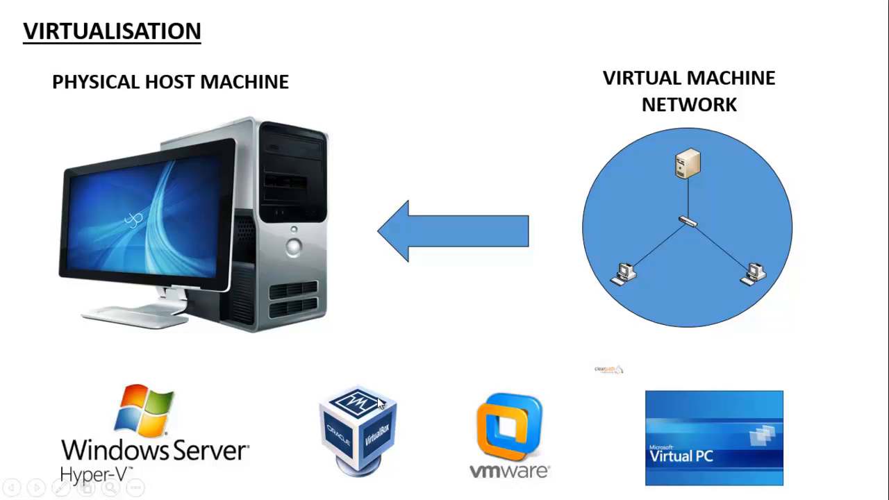
mouse_move(377, 402)
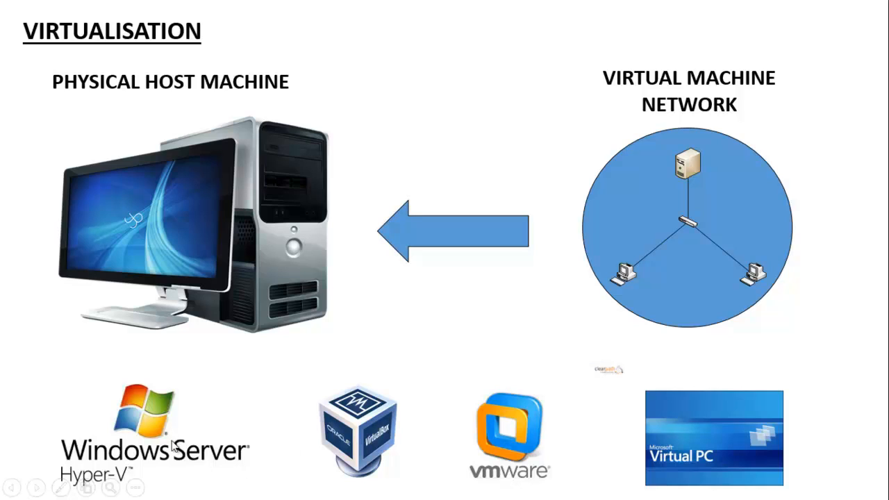
mouse_move(516, 473)
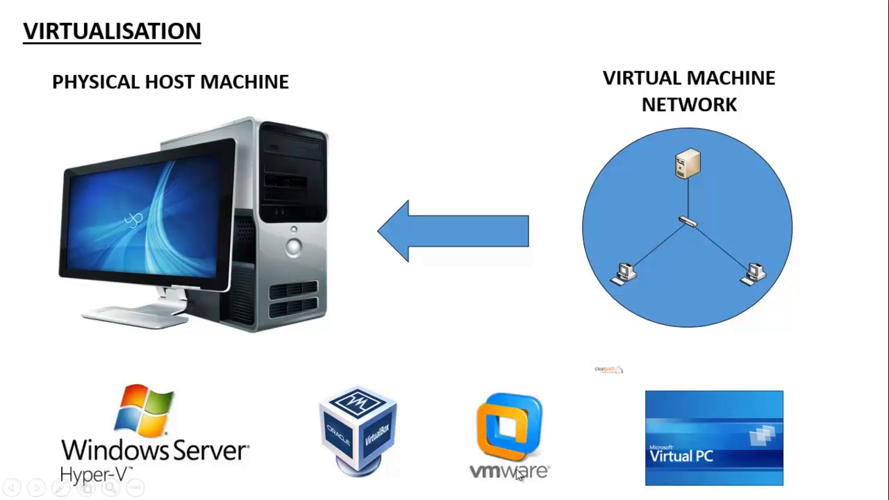
mouse_move(529, 383)
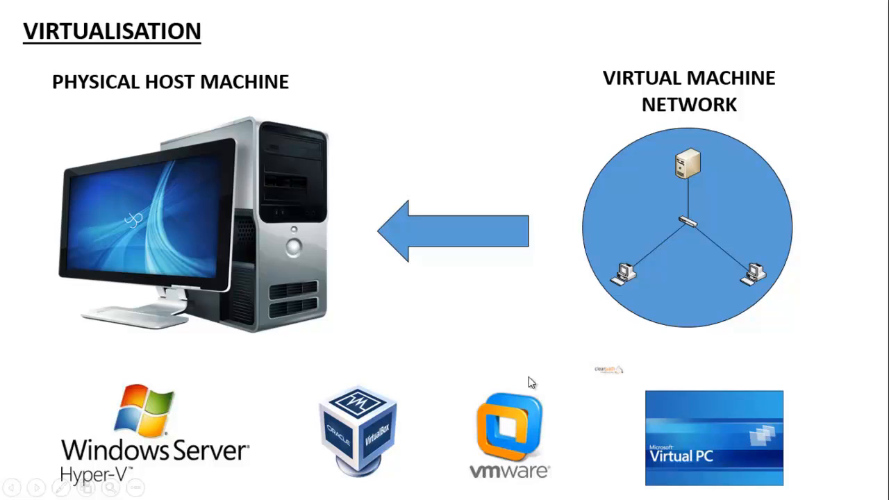
mouse_move(233, 321)
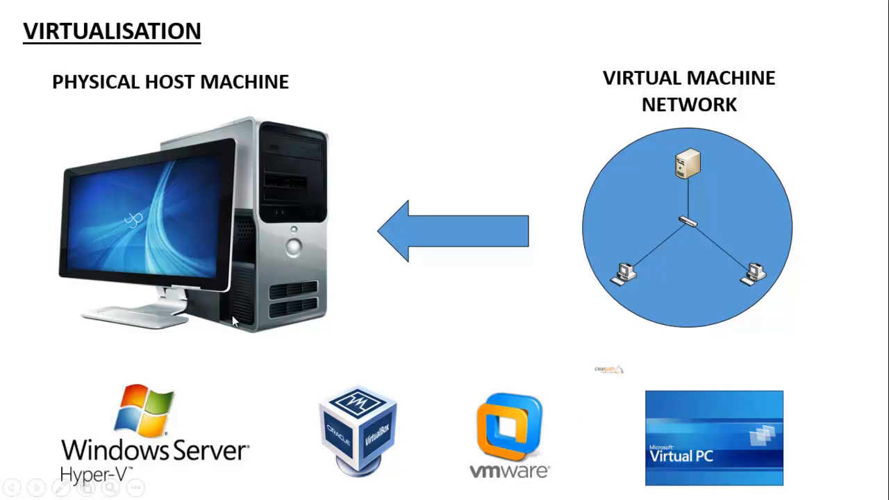
mouse_move(192, 315)
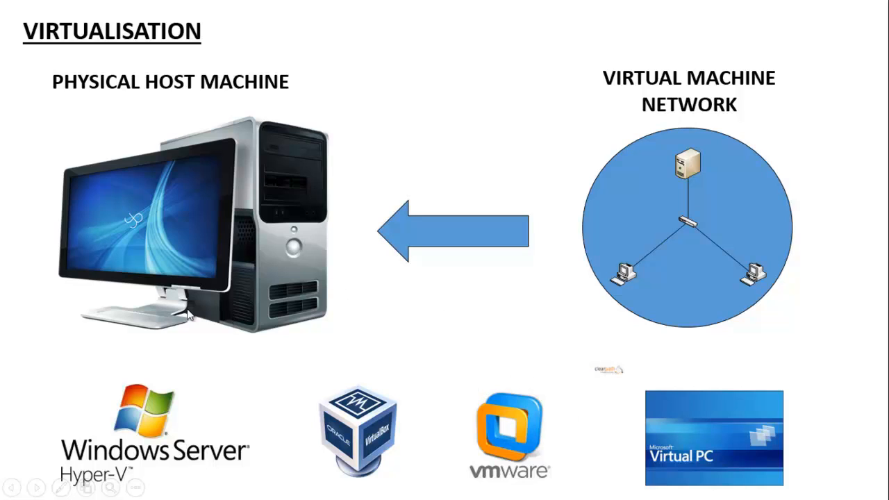
mouse_move(205, 334)
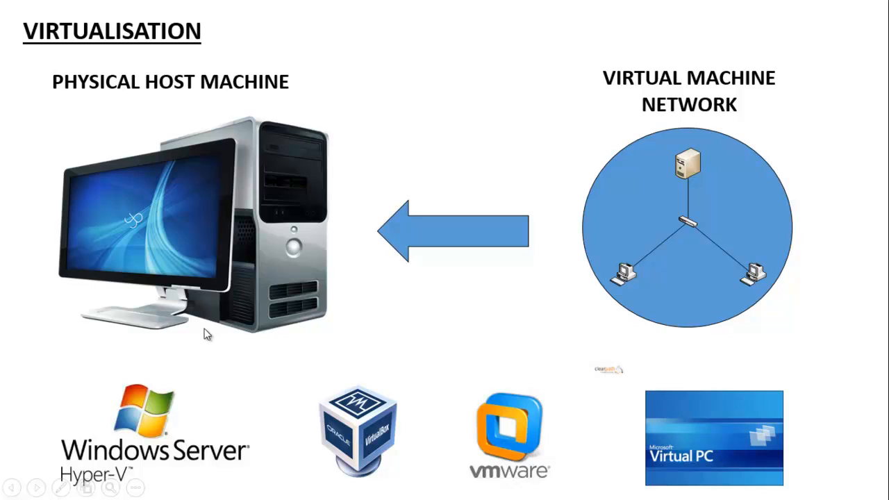
mouse_move(189, 370)
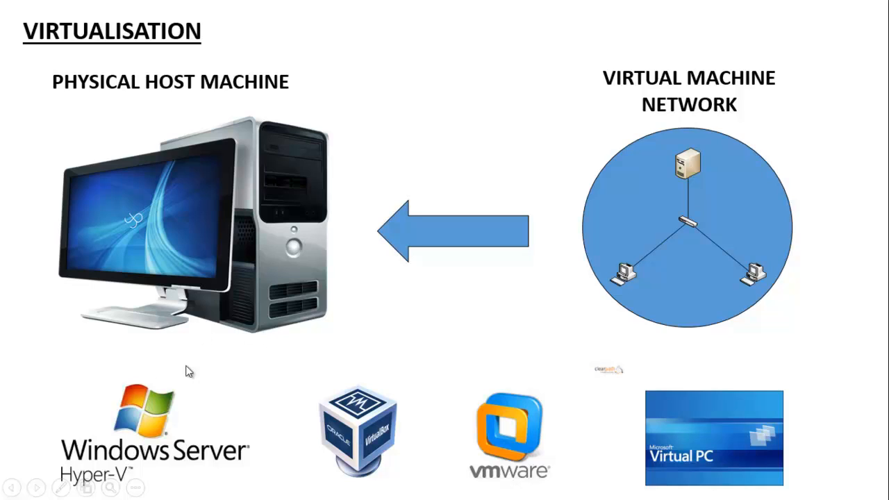
mouse_move(230, 455)
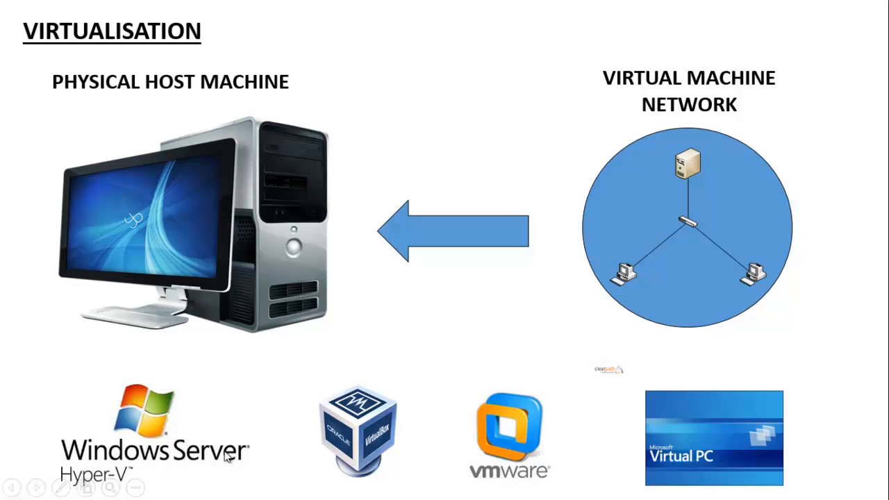
mouse_move(511, 427)
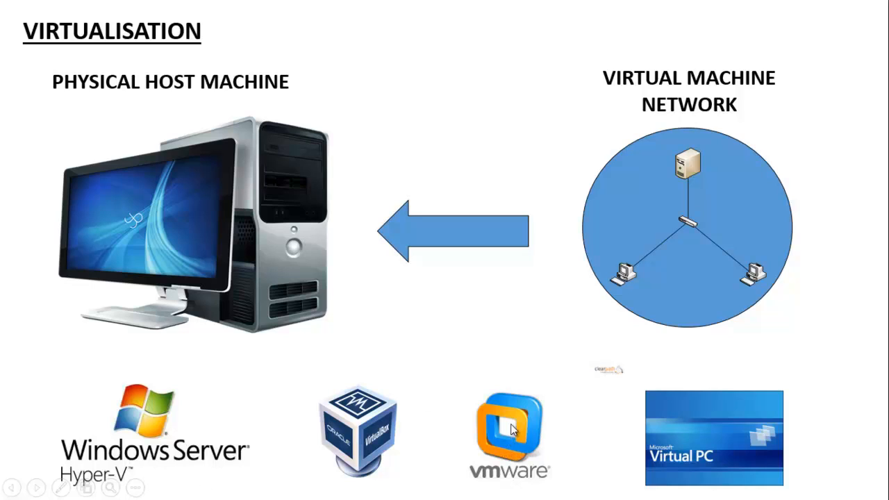
mouse_move(542, 364)
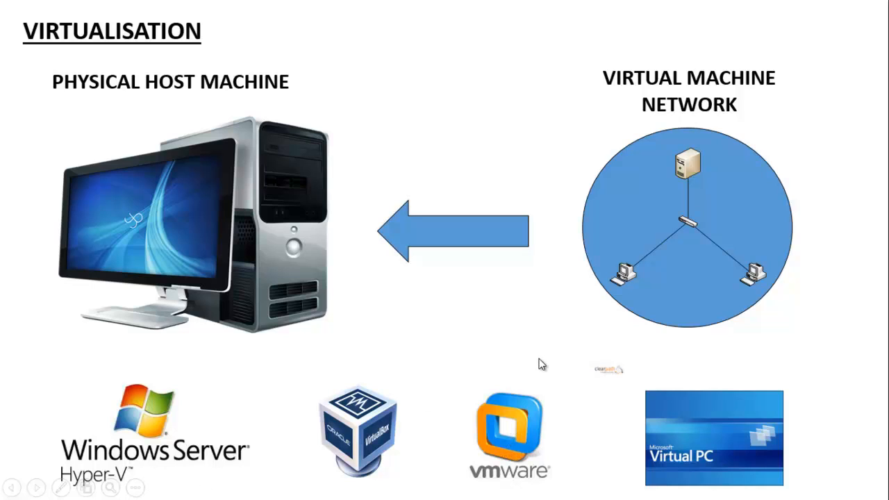